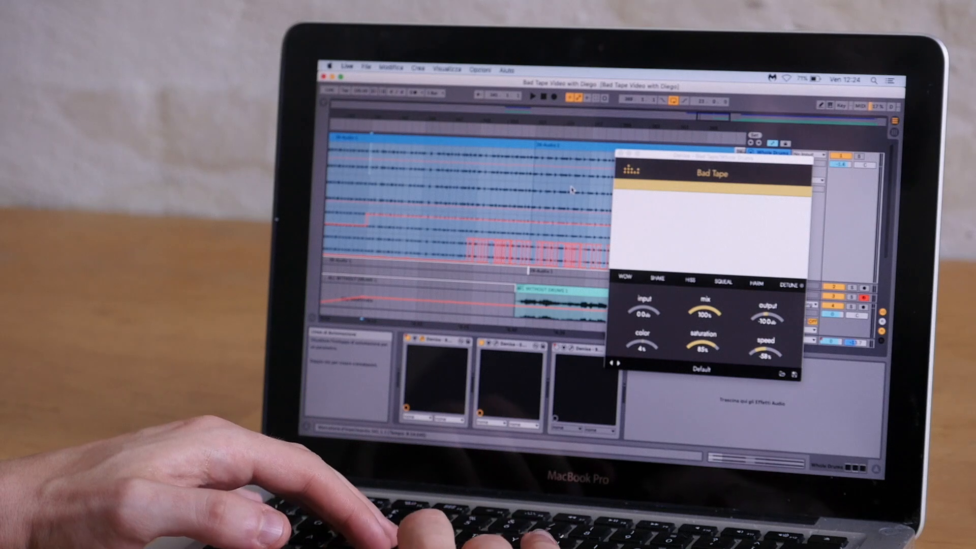
# Add Bad Tape to the non-drum tracks and tweak its DETUNE knobs.
pyautogui.click(533, 97)
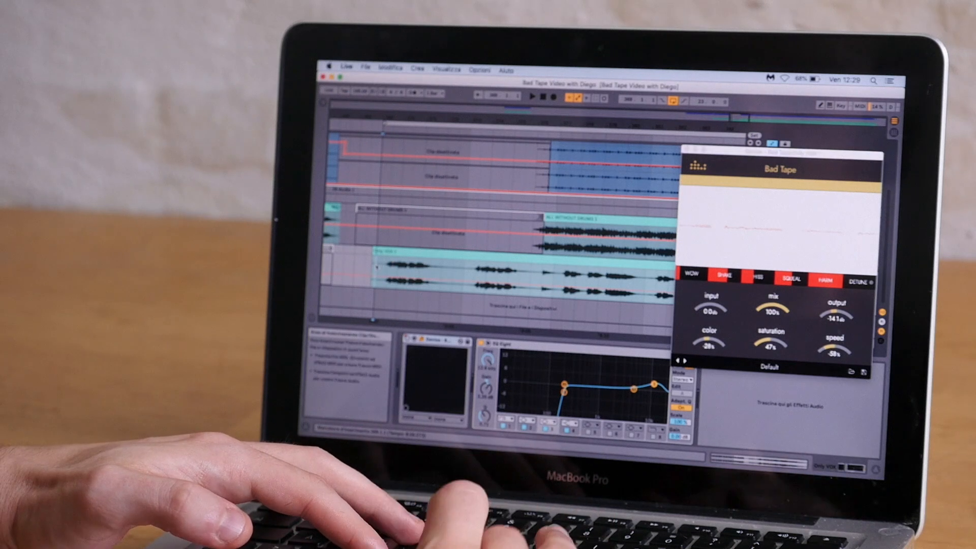
# Set the playback start inside the vocal clip and play the lo-fi vocals.
pyautogui.click(531, 98)
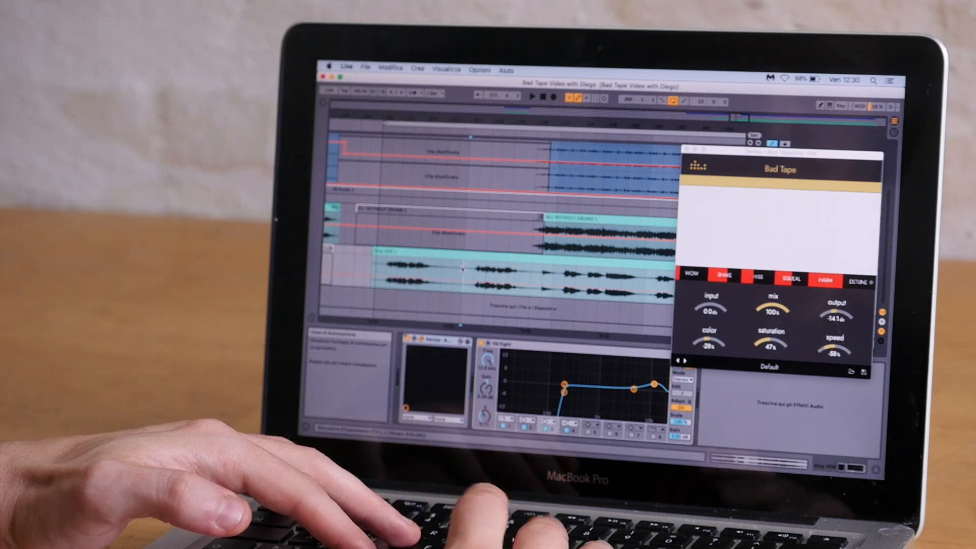
pyautogui.click(532, 97)
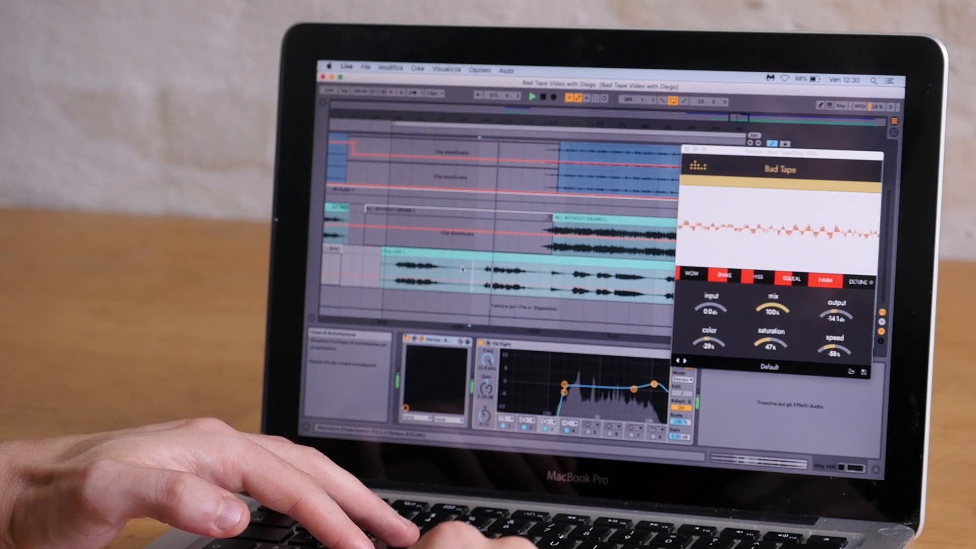